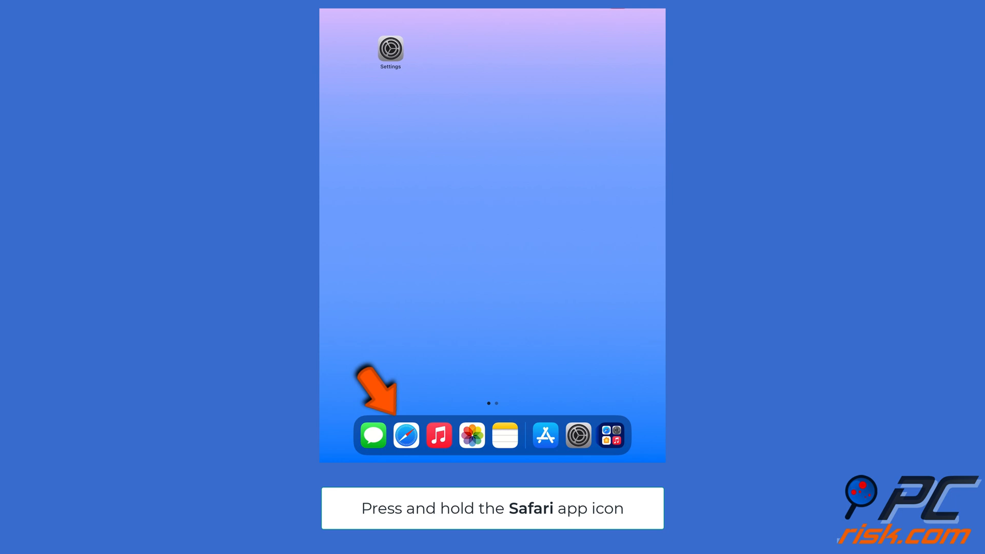
- Long-press Safari in the Dock and choose Show All Windows
click(406, 435)
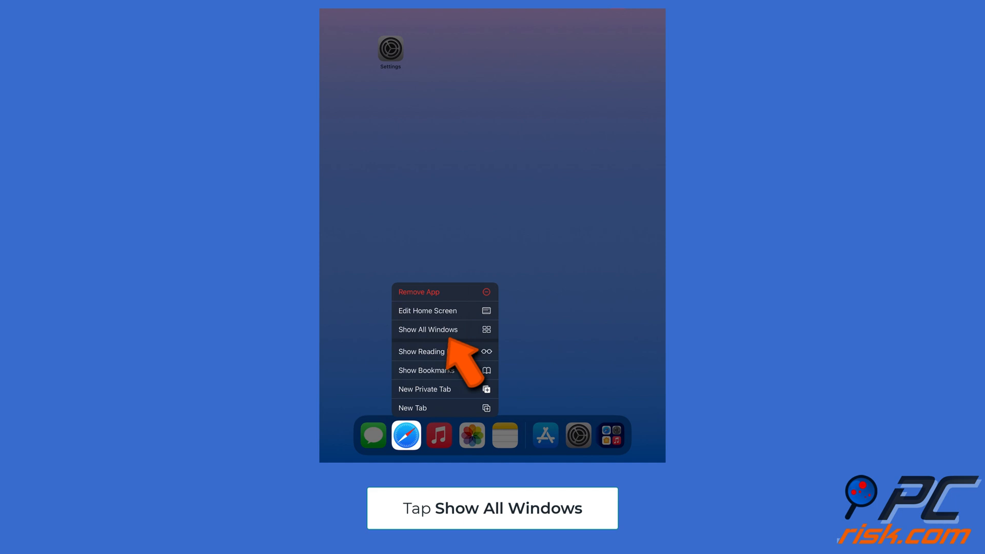
click(427, 329)
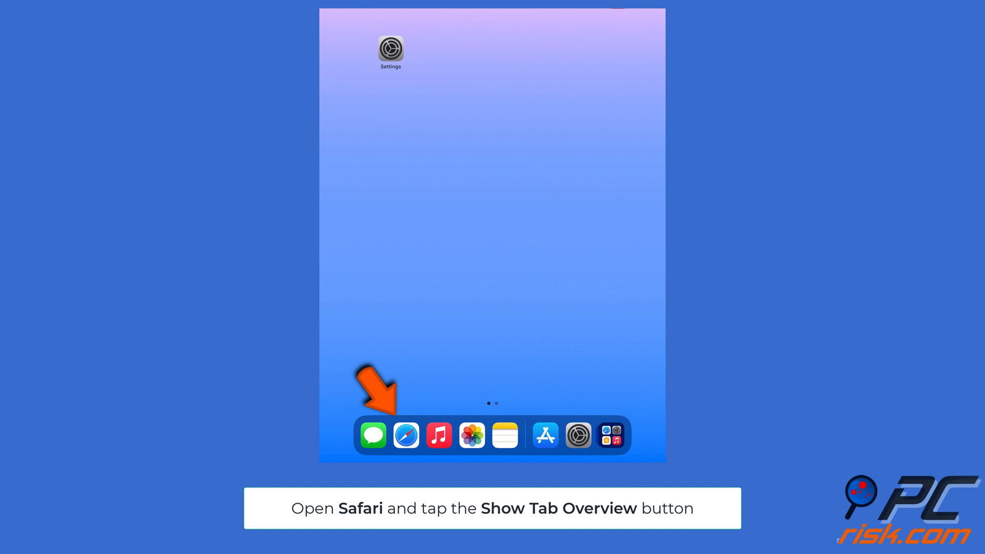
- Launch Safari on the Combo Cleaner iOS page and show the tab overview
click(405, 434)
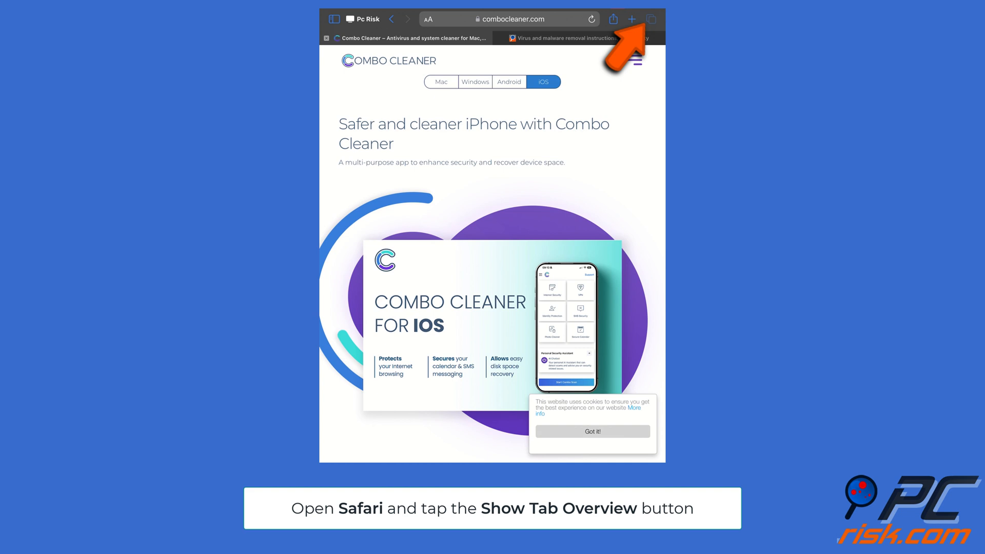
click(632, 19)
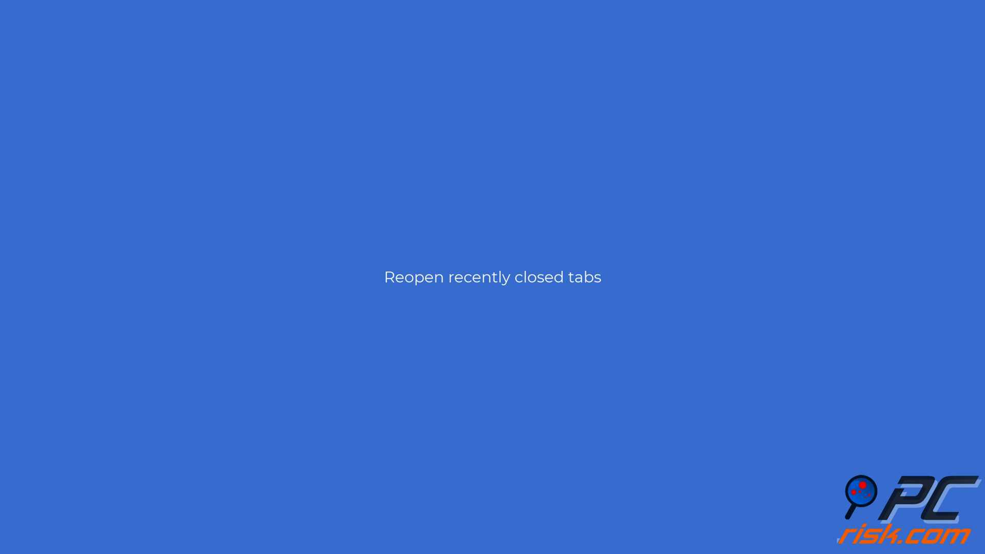
- Reopen the closed Google tab from Safari's Recently Closed Tabs list
click(651, 19)
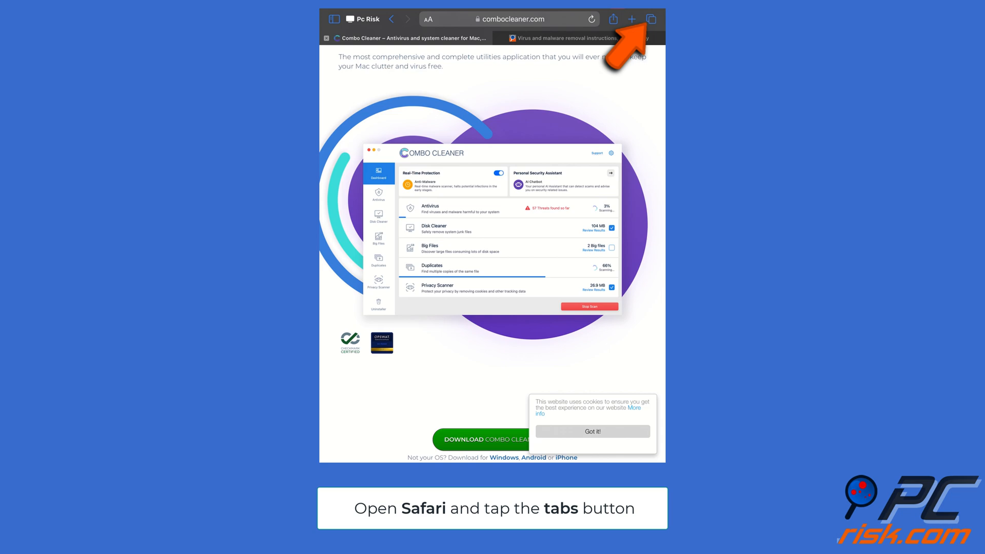
click(651, 19)
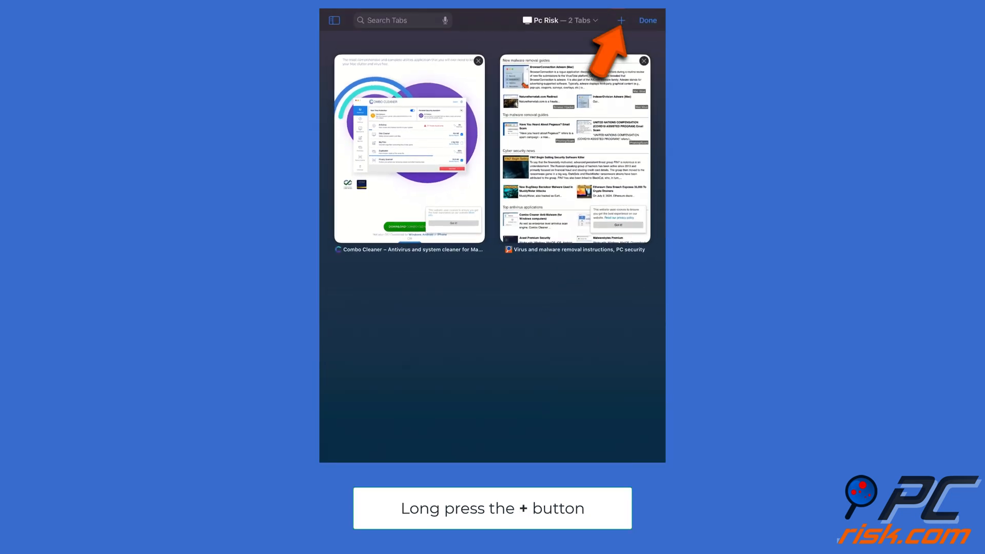
click(621, 20)
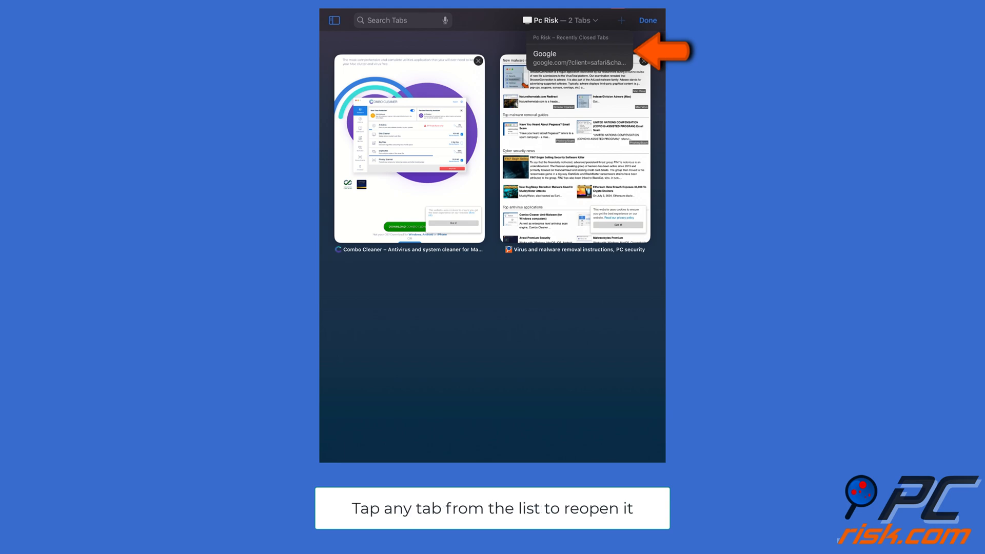
click(578, 57)
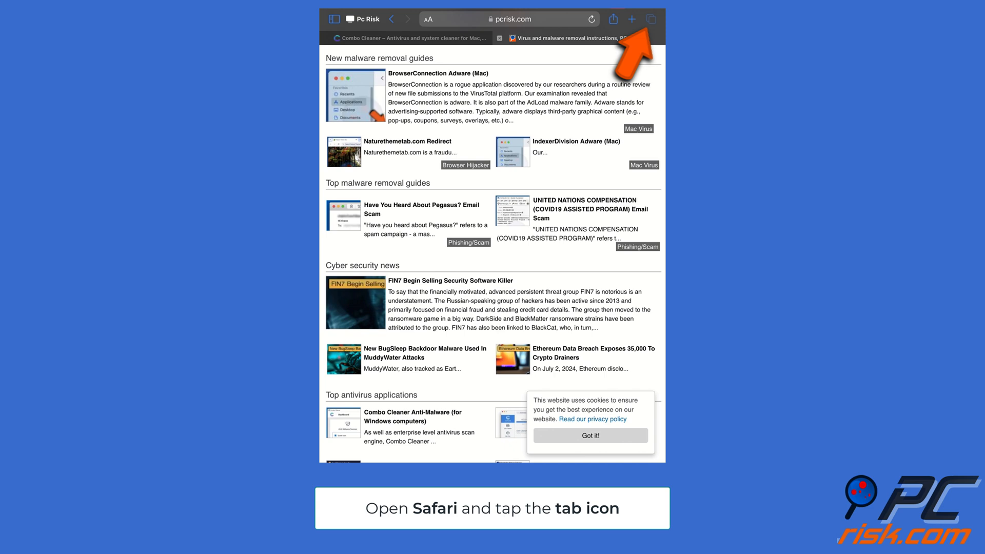
- Switch Safari from the Pcrisk tab group to Rcs, then change the profile to Hi
click(651, 19)
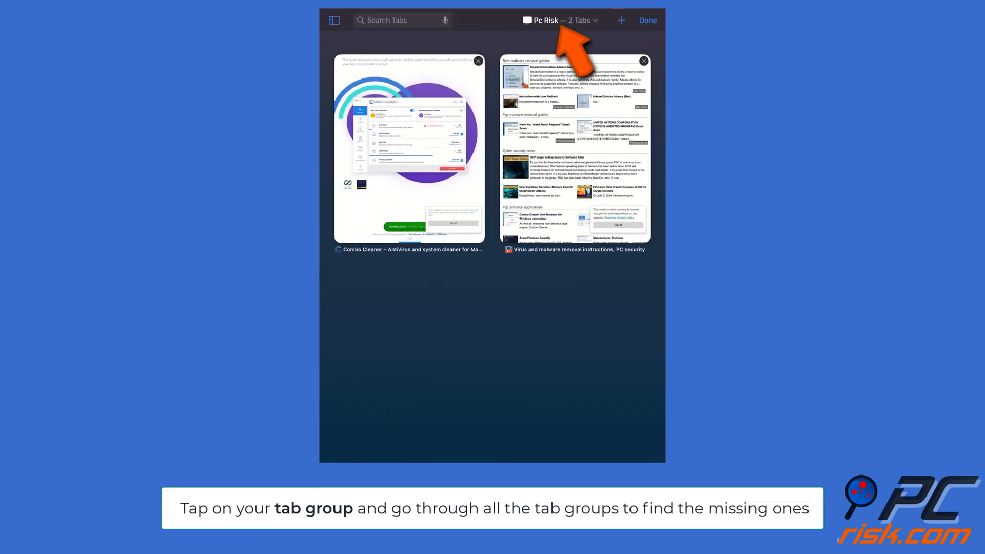
click(559, 20)
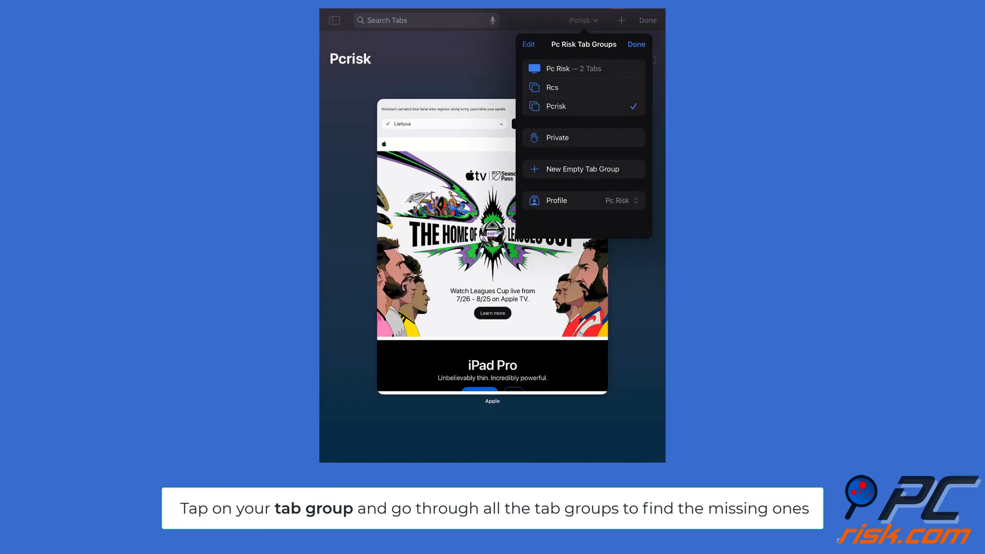
click(552, 87)
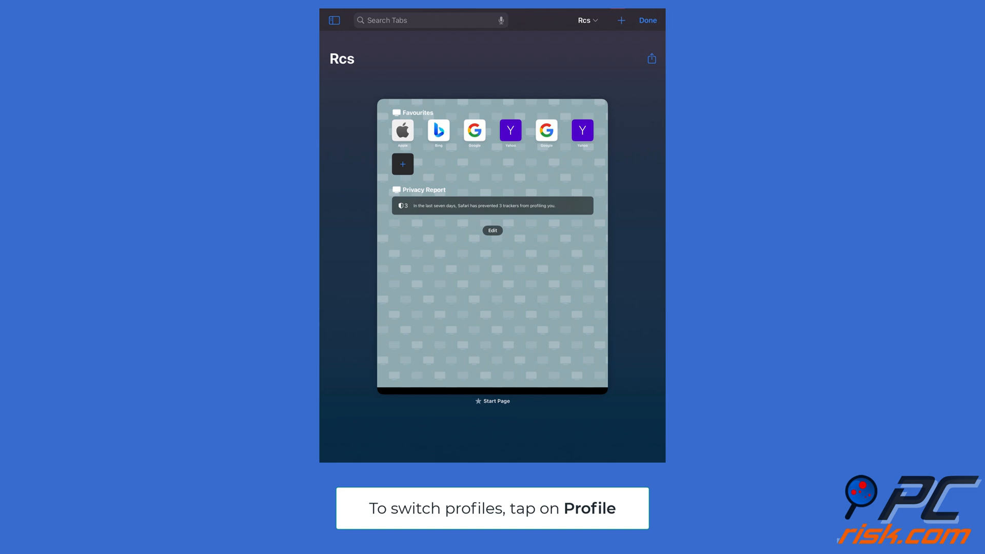
click(584, 20)
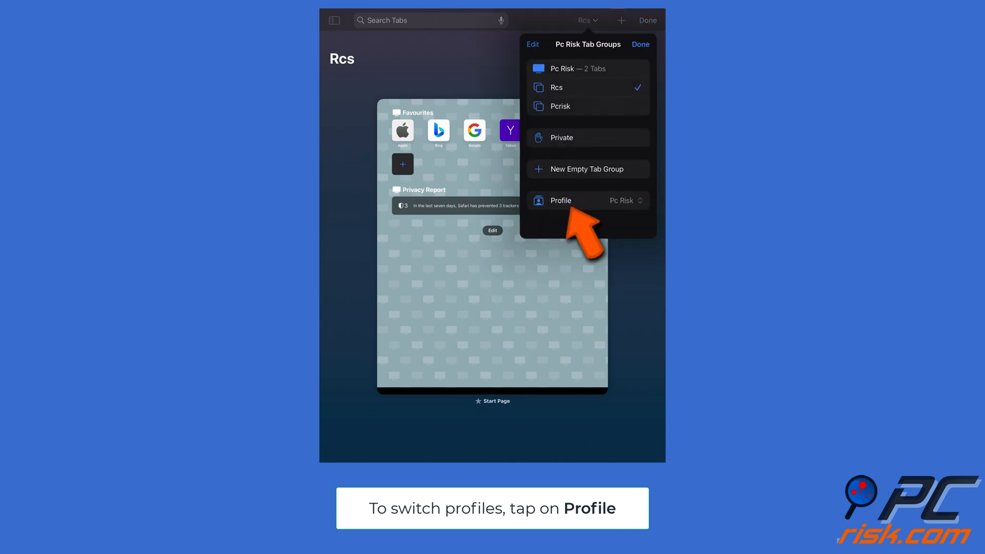
click(560, 201)
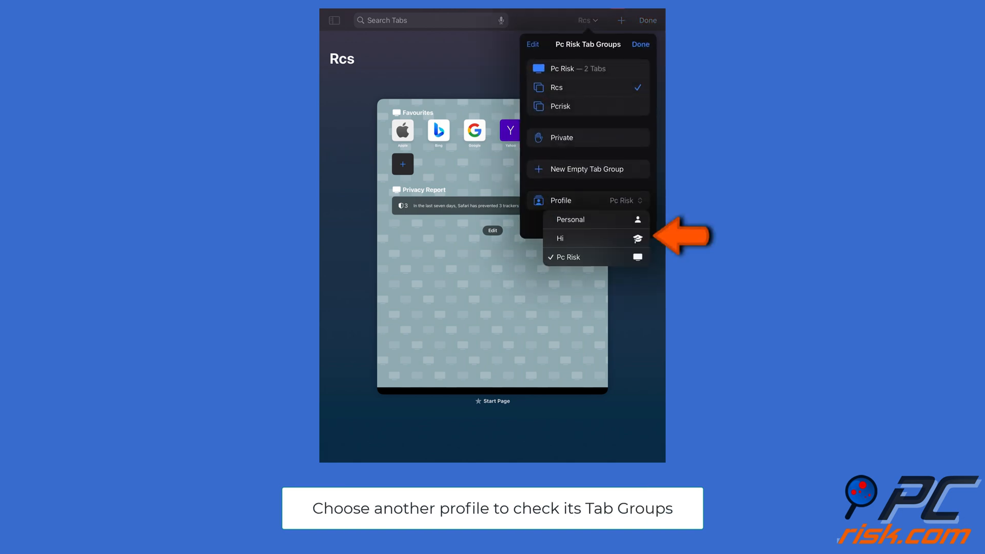
click(570, 219)
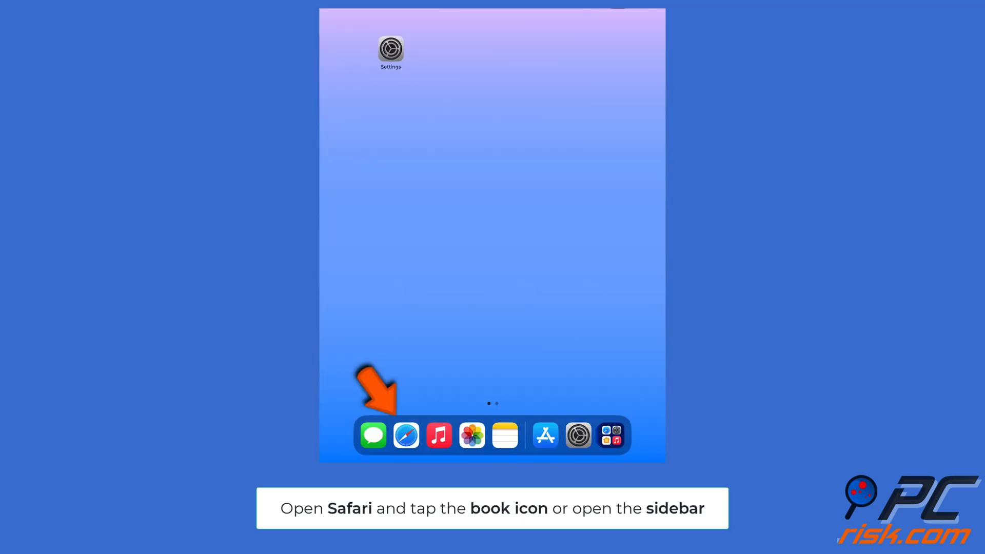
click(406, 434)
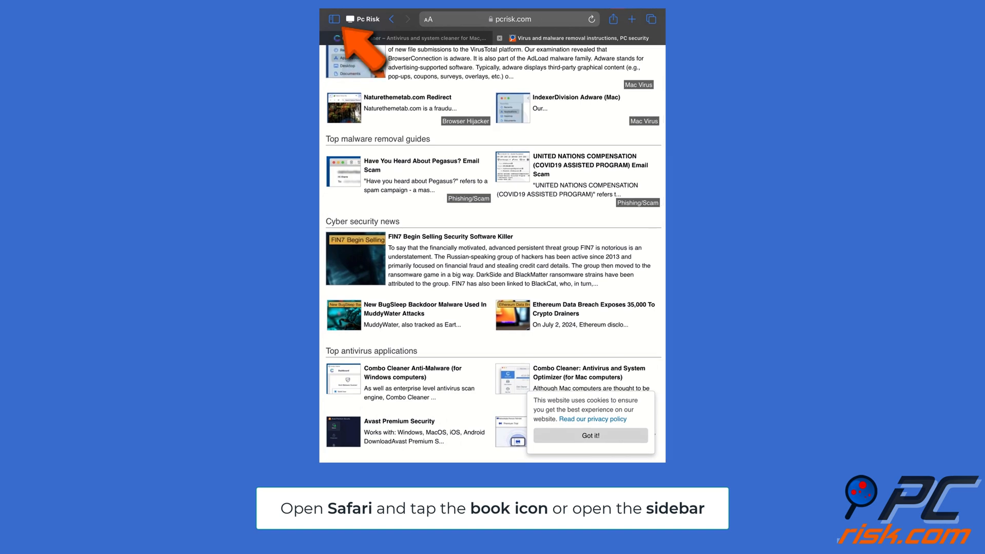
click(334, 19)
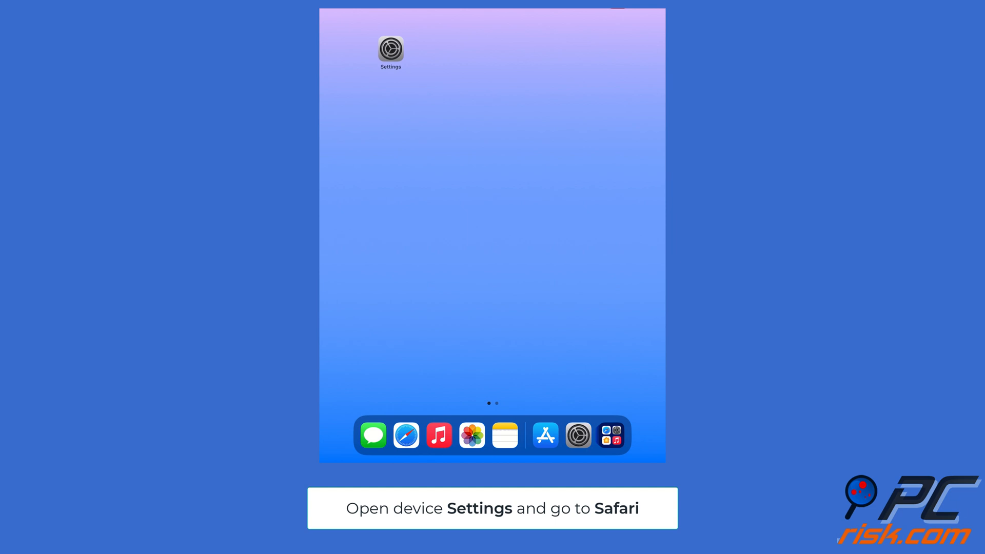
- Change Safari's Close Tabs setting from After One Day to Manually
click(390, 48)
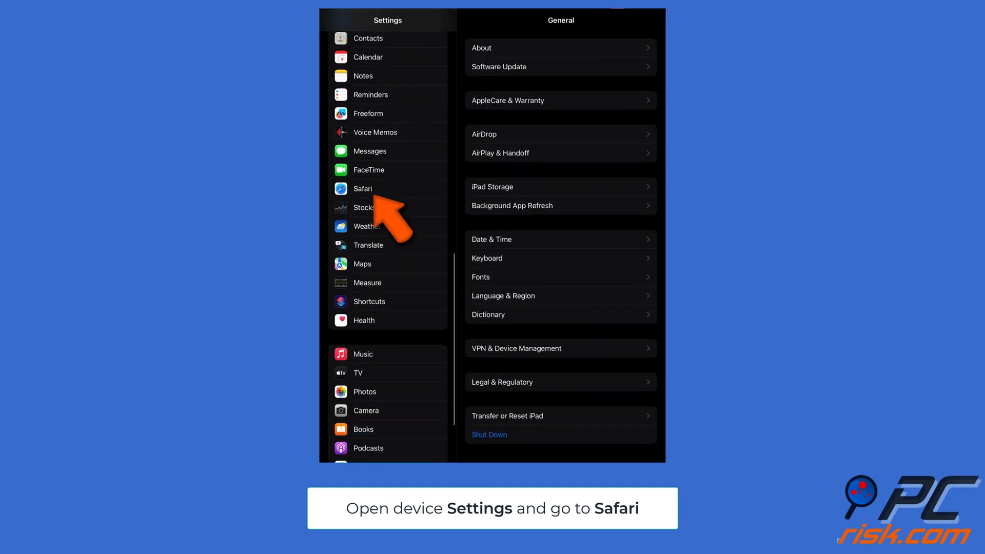
click(363, 188)
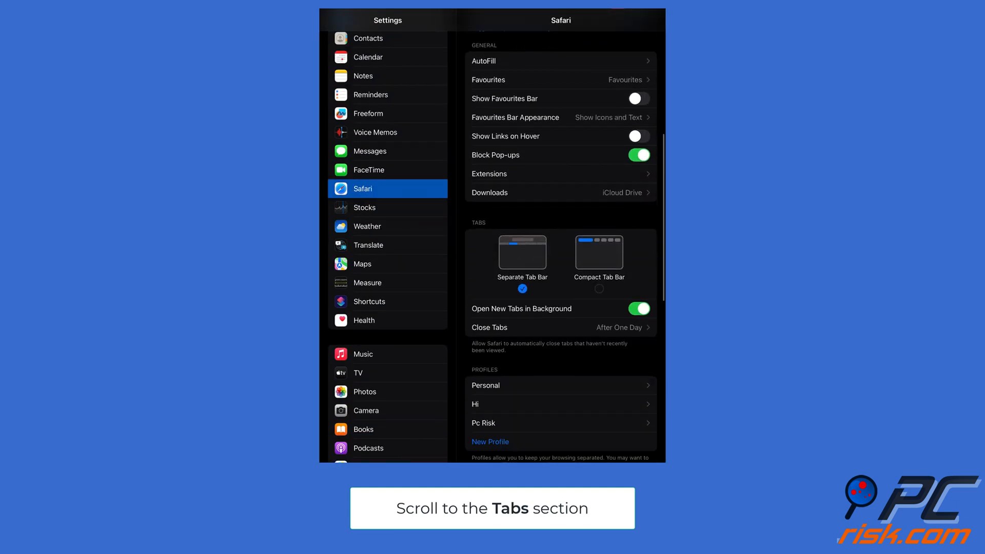
scroll(down, 3)
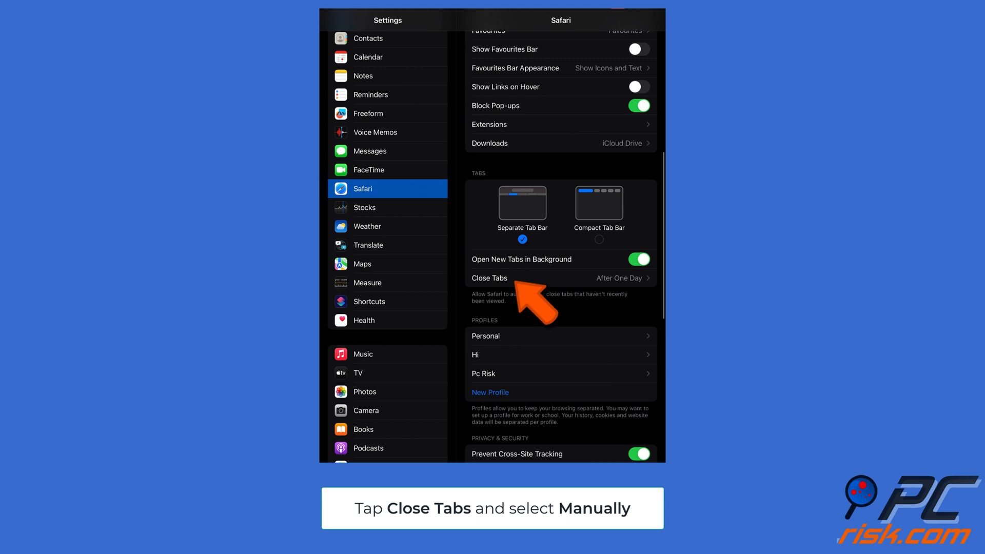
click(553, 277)
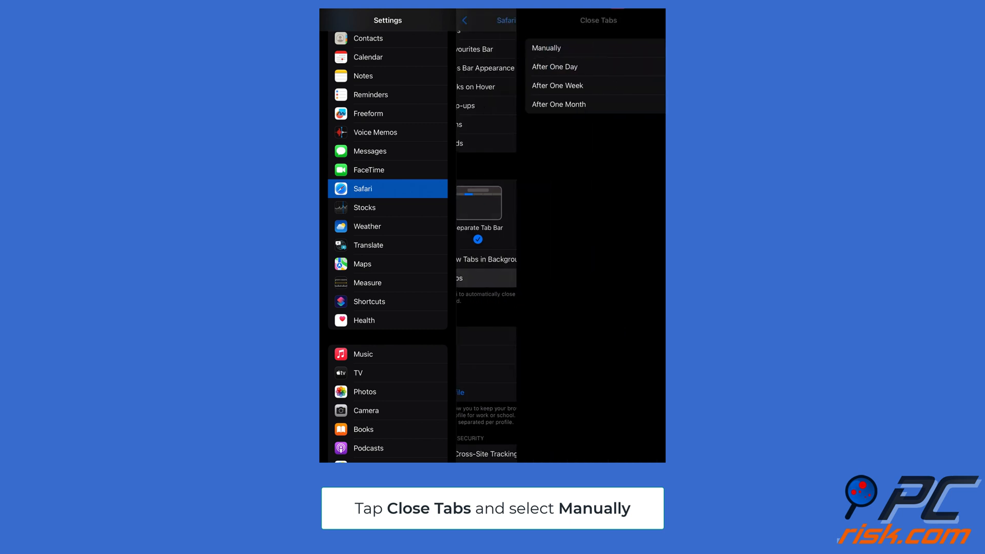
click(545, 47)
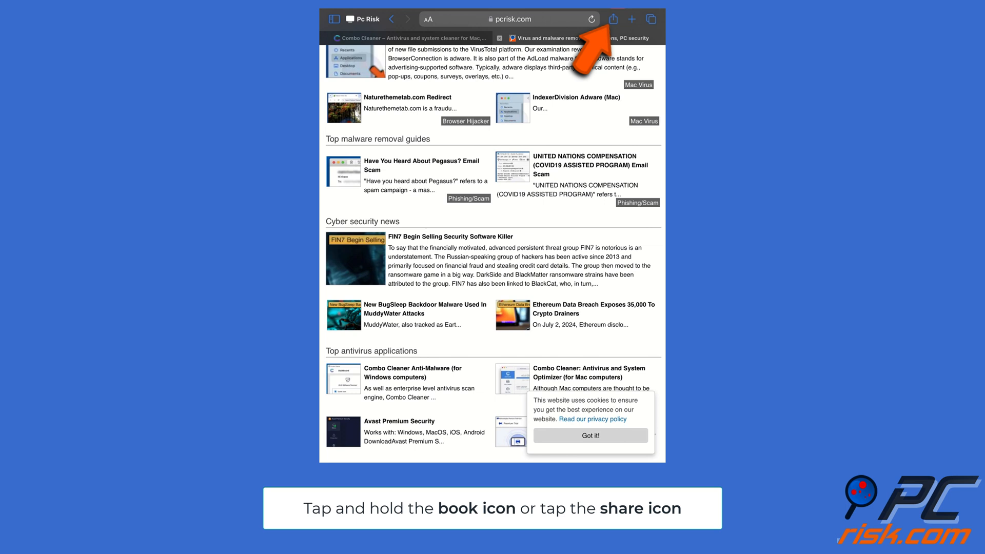
- Bookmark the pcrisk.com page to Favourites through Share > Add Bookmark
click(614, 19)
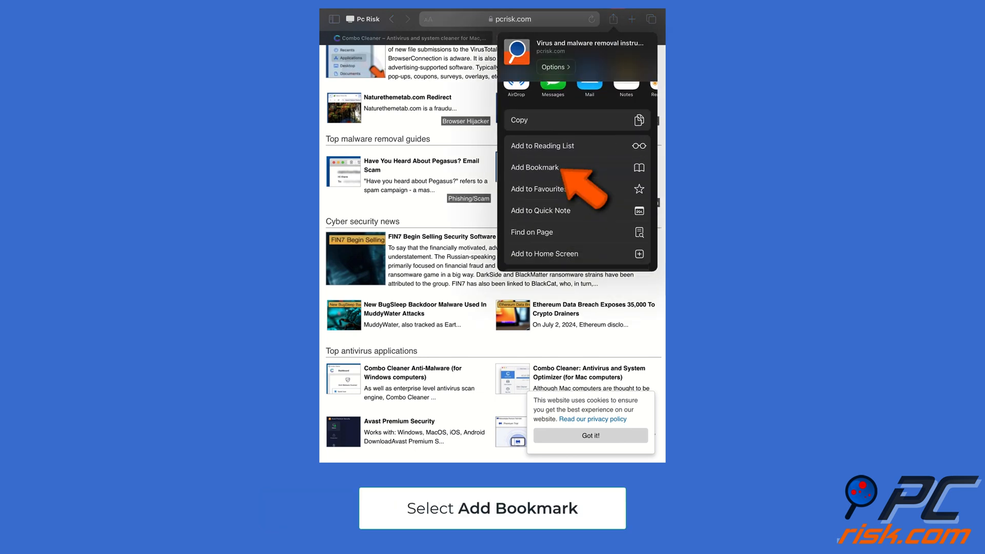
click(534, 167)
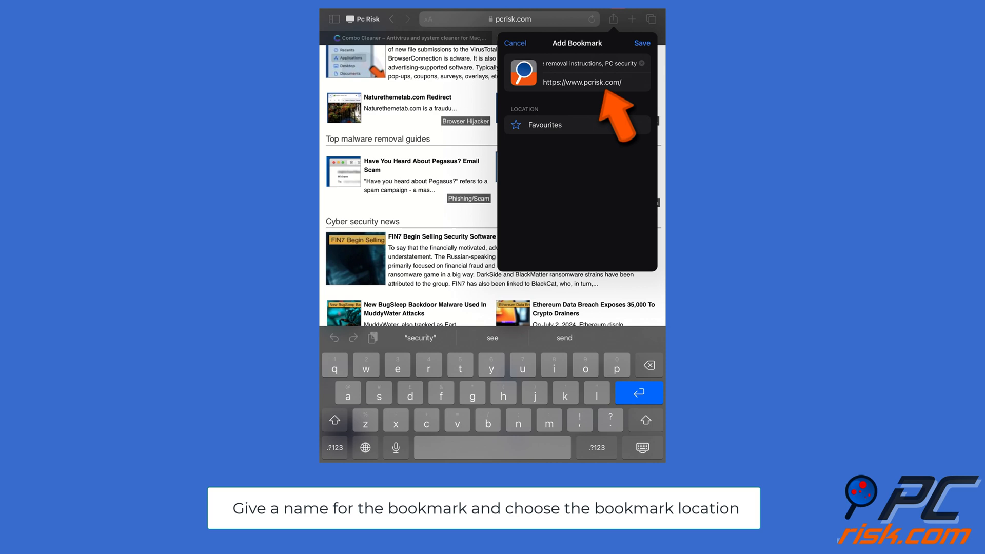
click(544, 124)
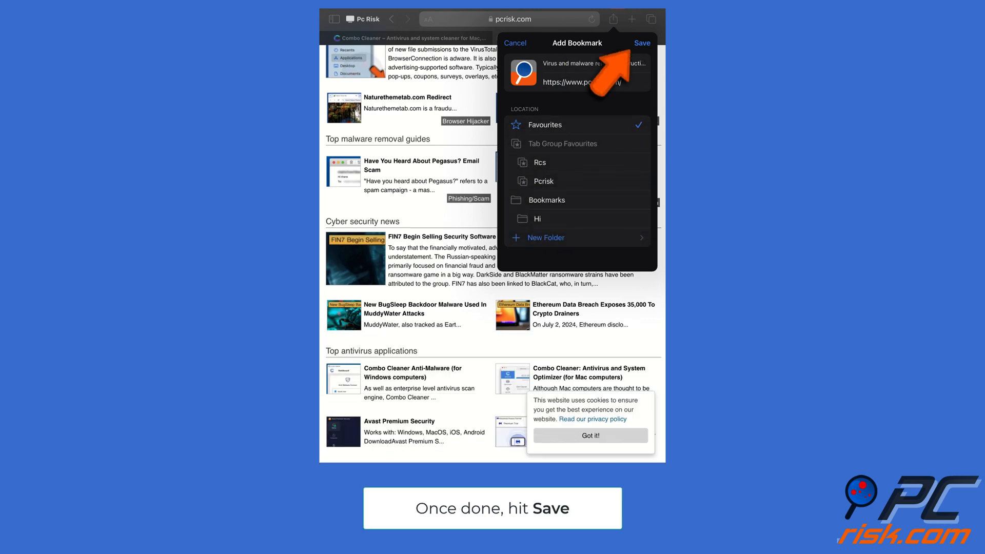
click(641, 43)
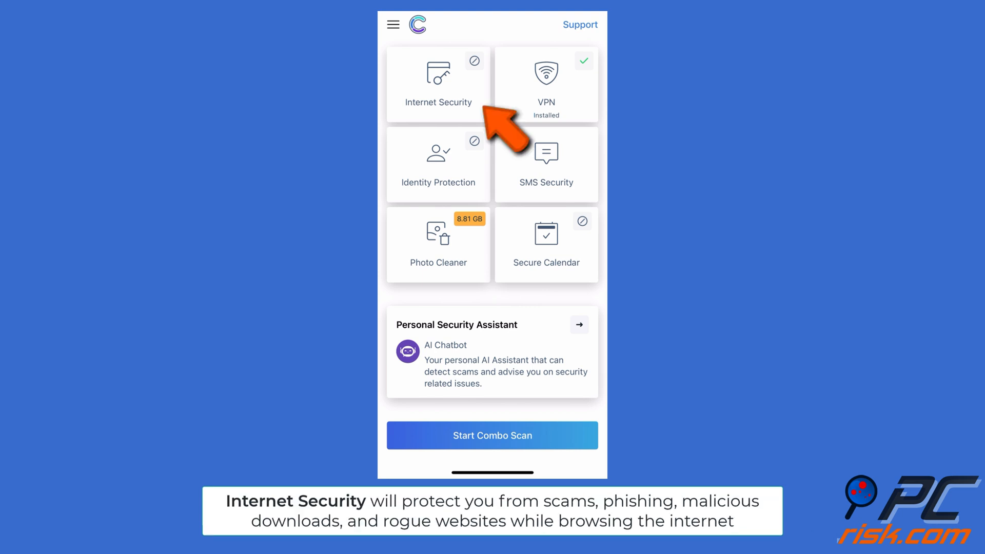
- Test 'Password' for leaks in Internet Security's Password Checker
click(437, 84)
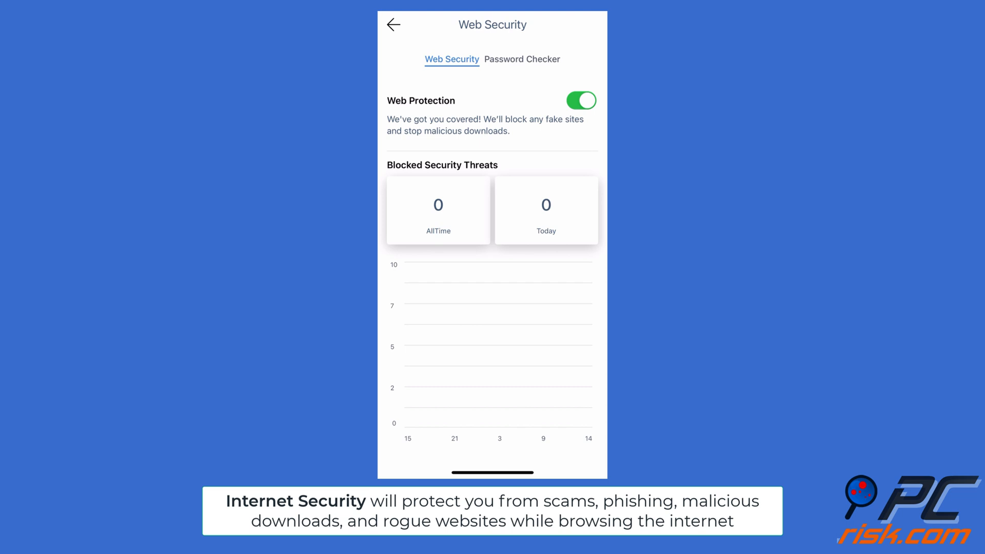
click(521, 59)
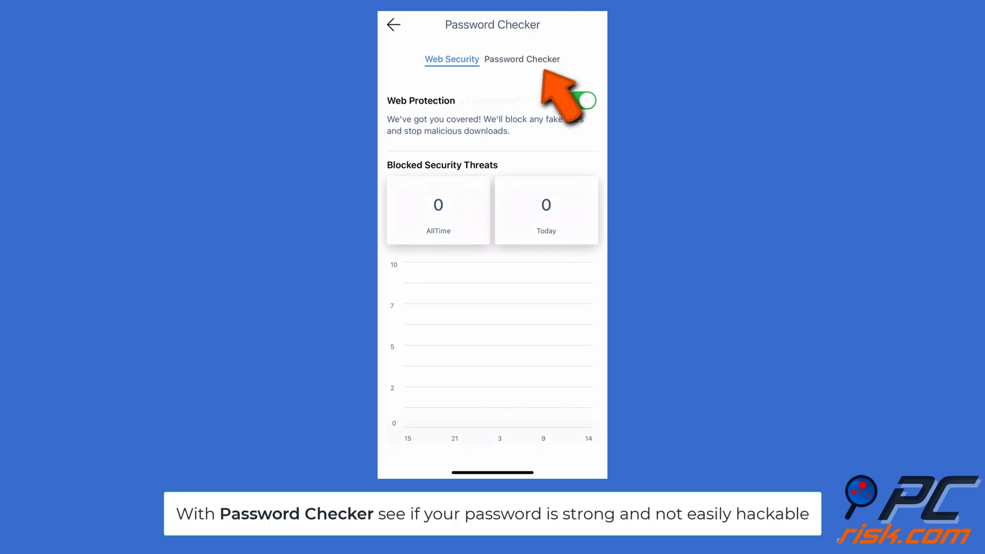
click(522, 59)
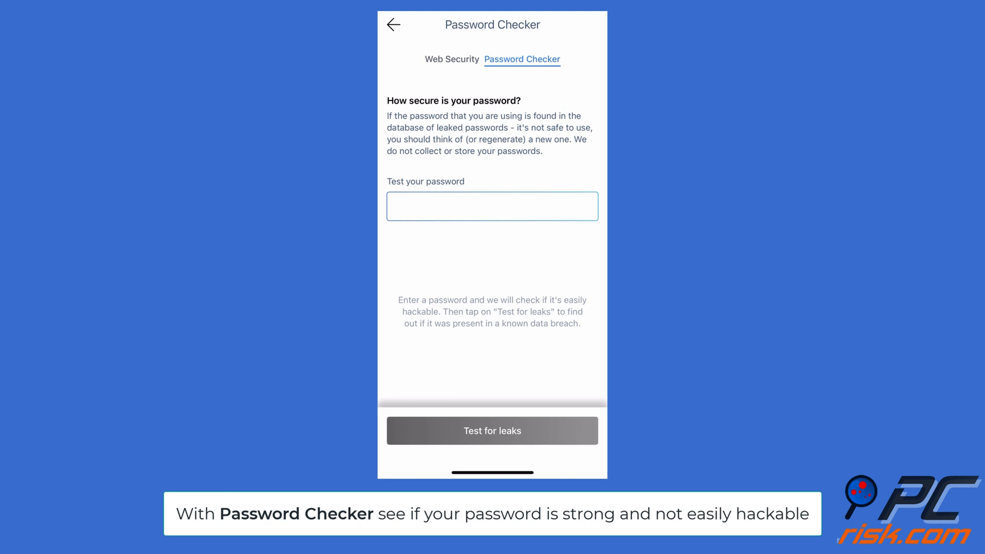
text(Password)
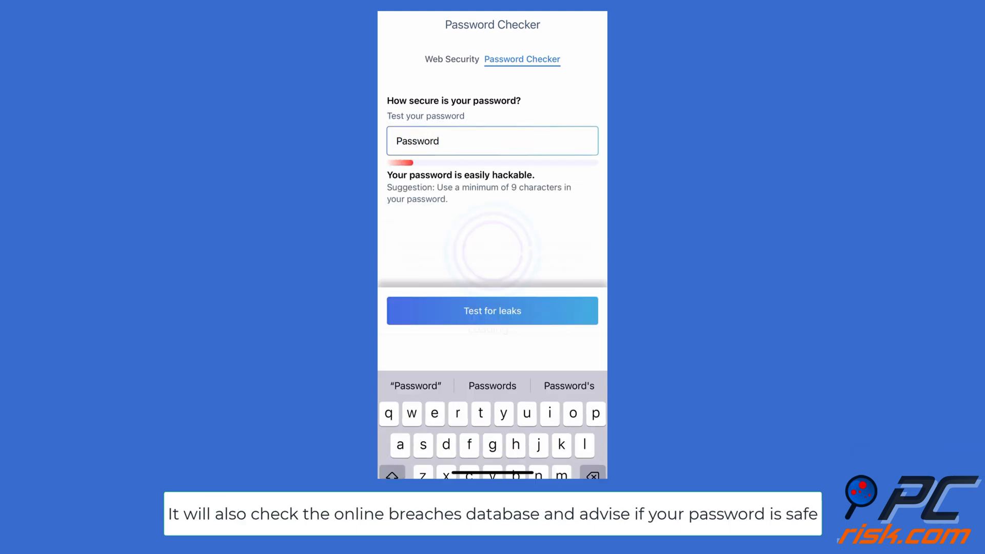
click(492, 310)
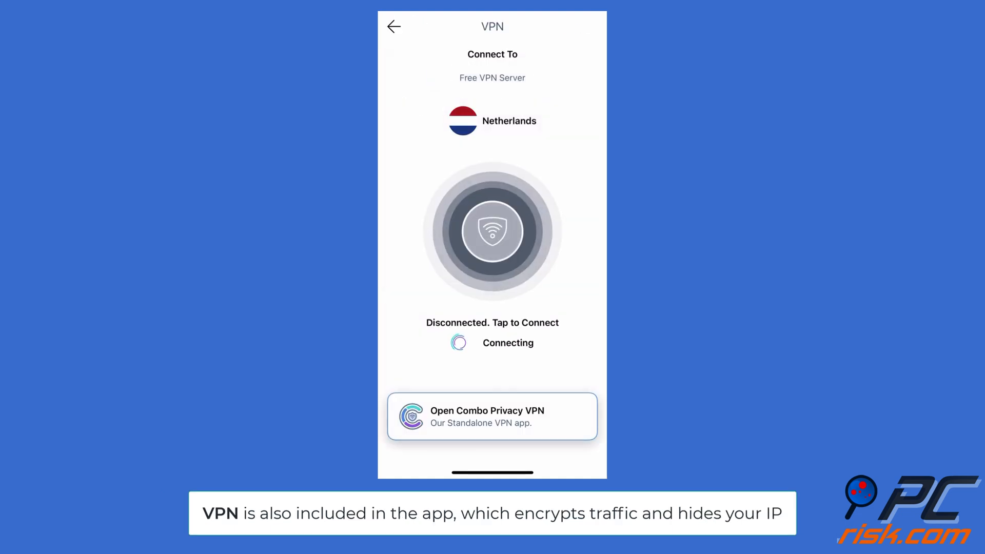
- Connect the VPN via the Netherlands and view Identity Protection's 507 leaks
click(492, 231)
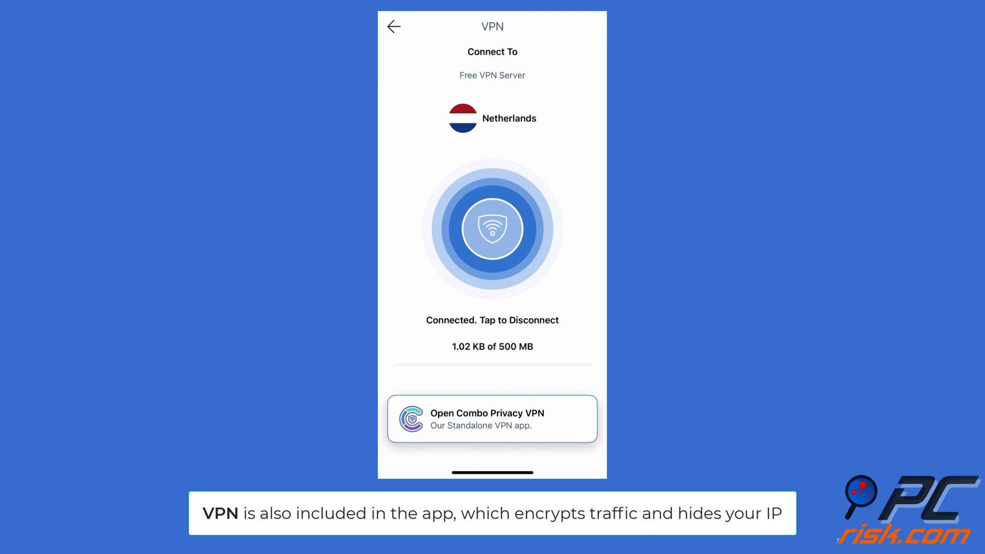
click(394, 27)
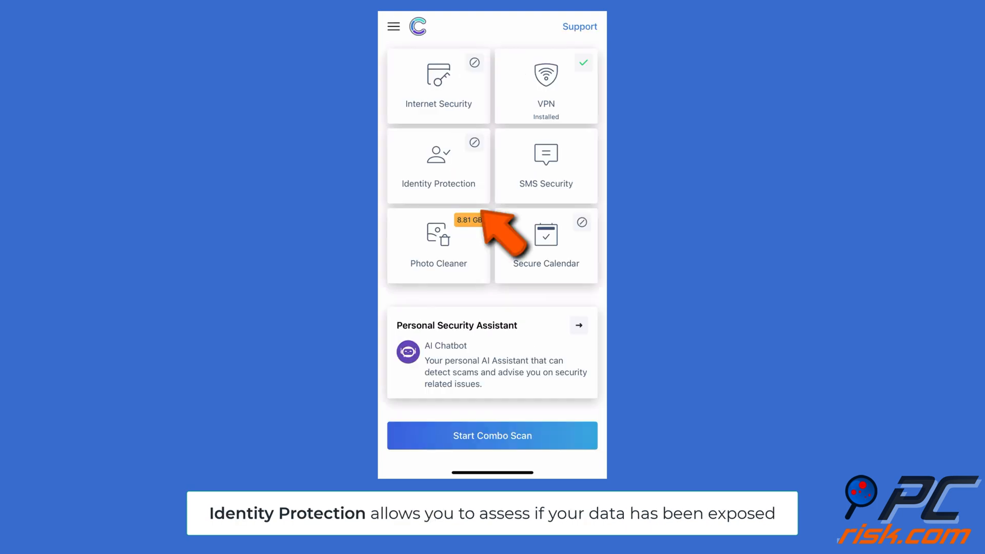
click(438, 165)
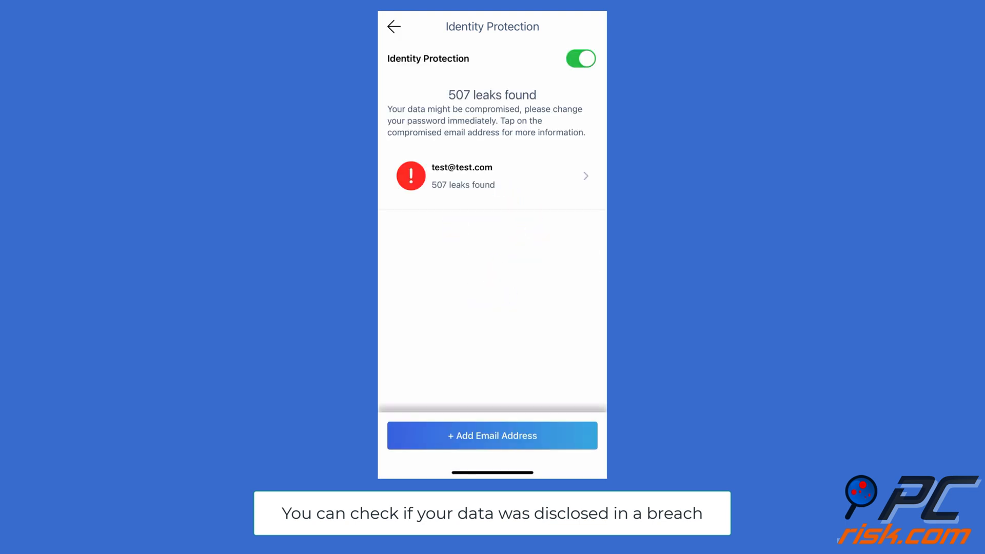
click(394, 26)
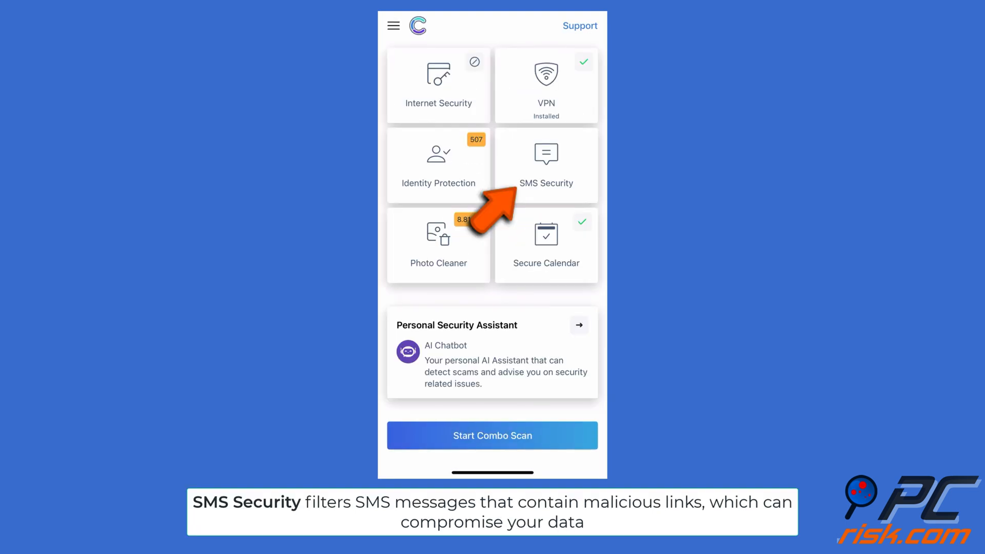
- Enable Combo Cleaner's SMS filtering for unknown senders from SMS Security
click(545, 164)
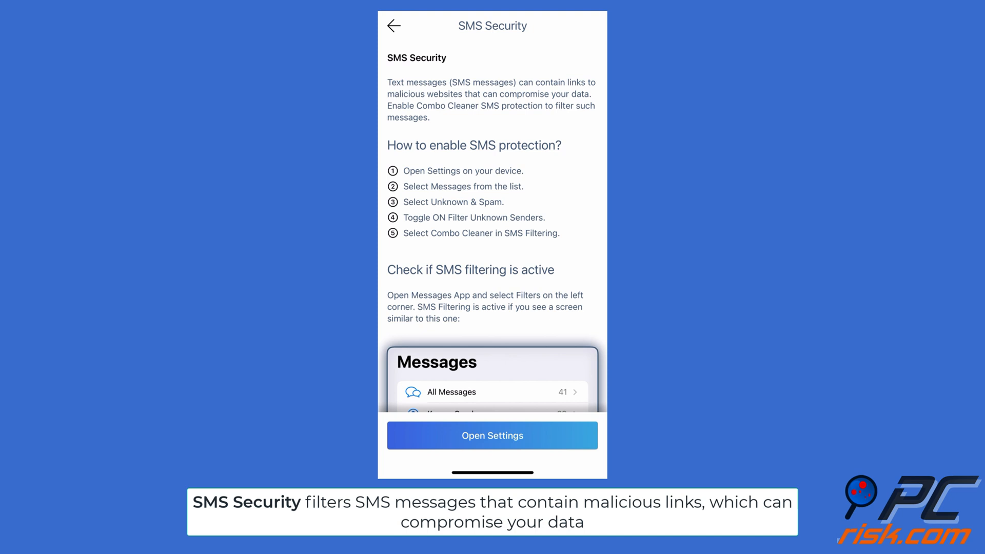
click(491, 434)
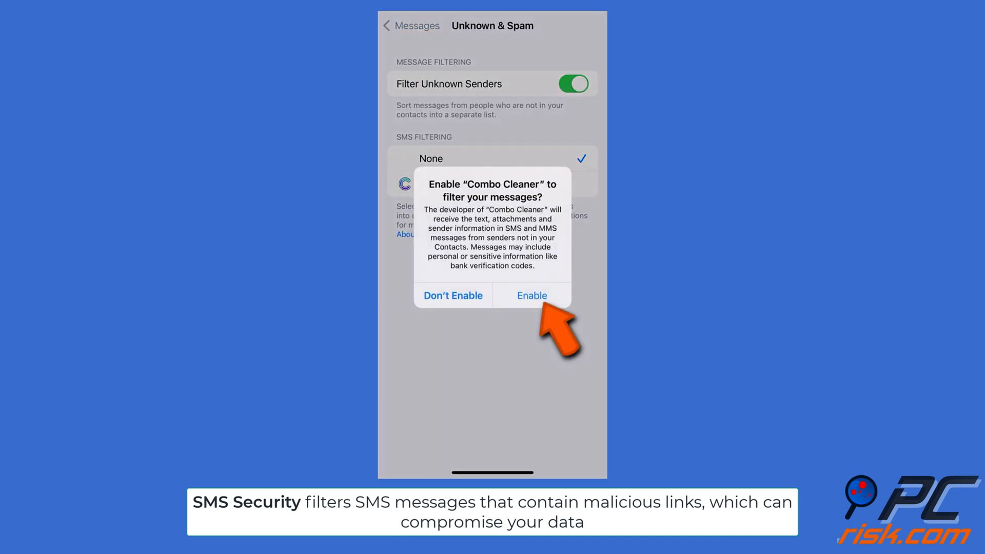
click(531, 295)
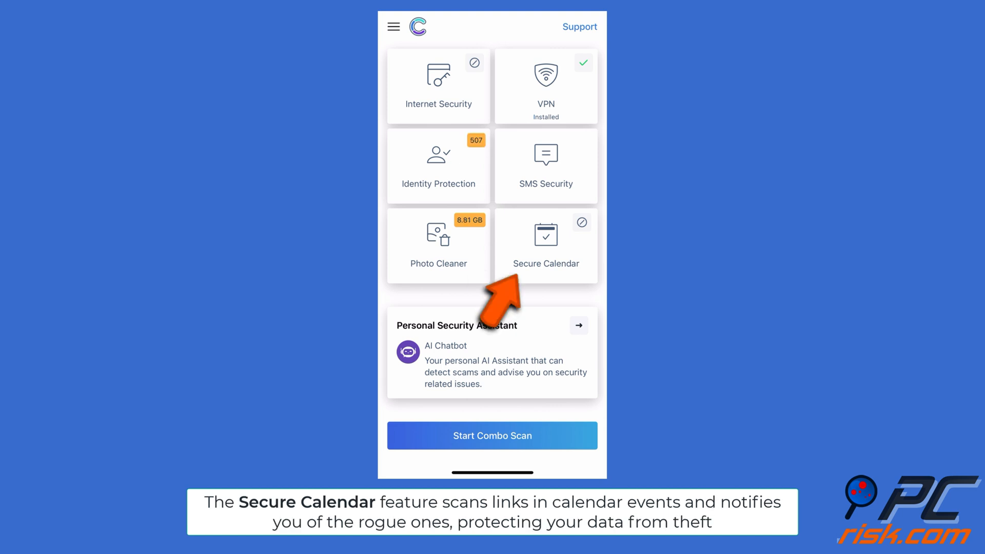
- Check Secure Calendar's scan (25 events, none risky) and return to the feature overview
click(545, 245)
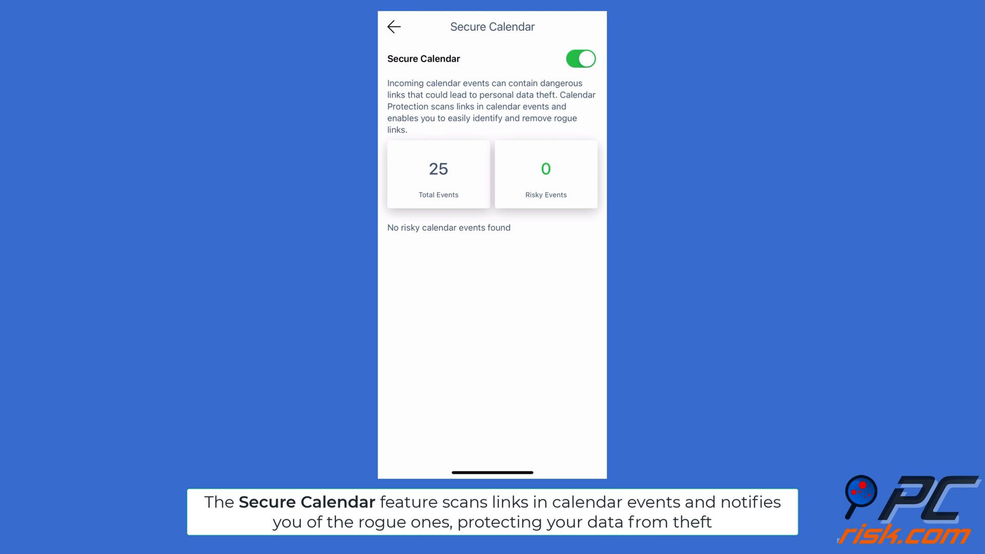
click(394, 26)
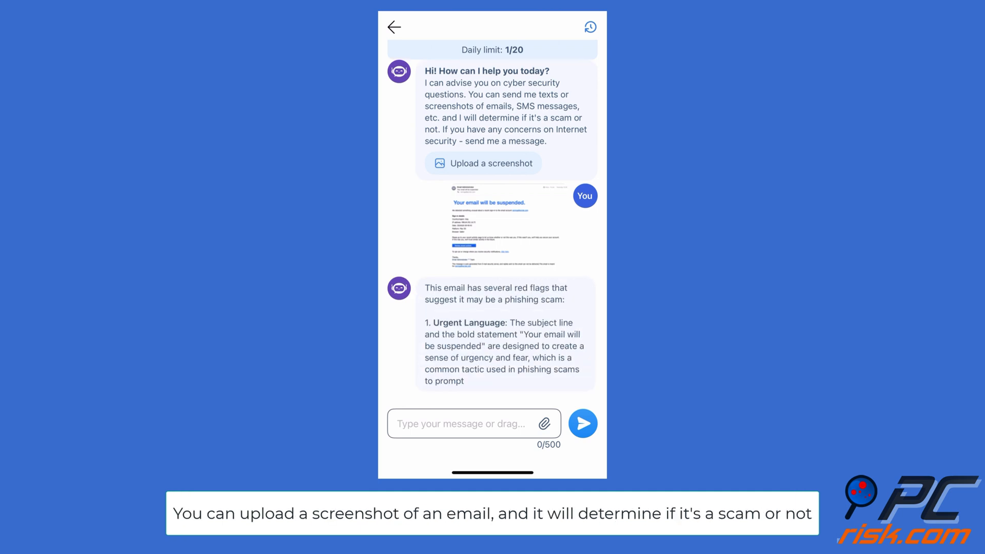
scroll(down, 3)
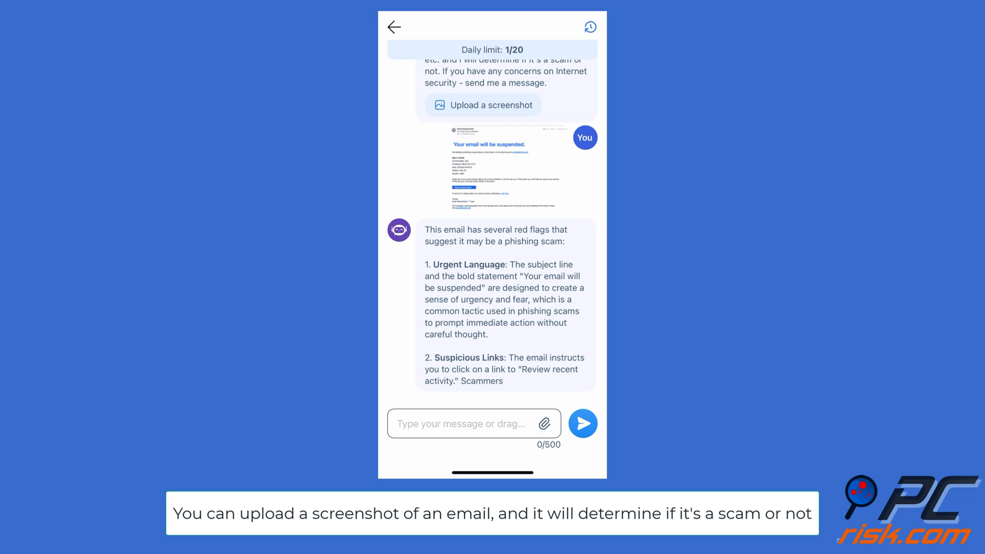